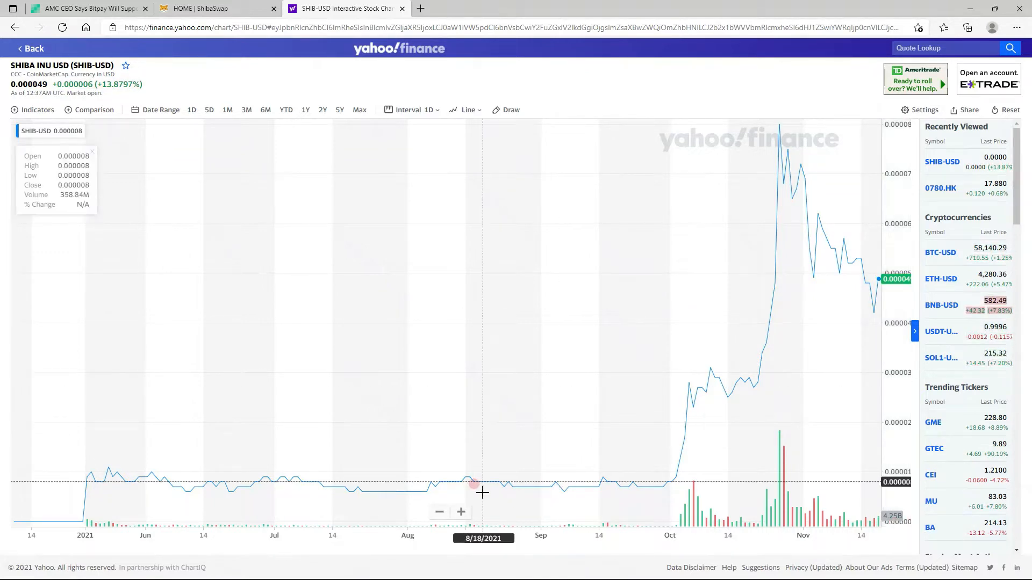
mouse_move(840, 323)
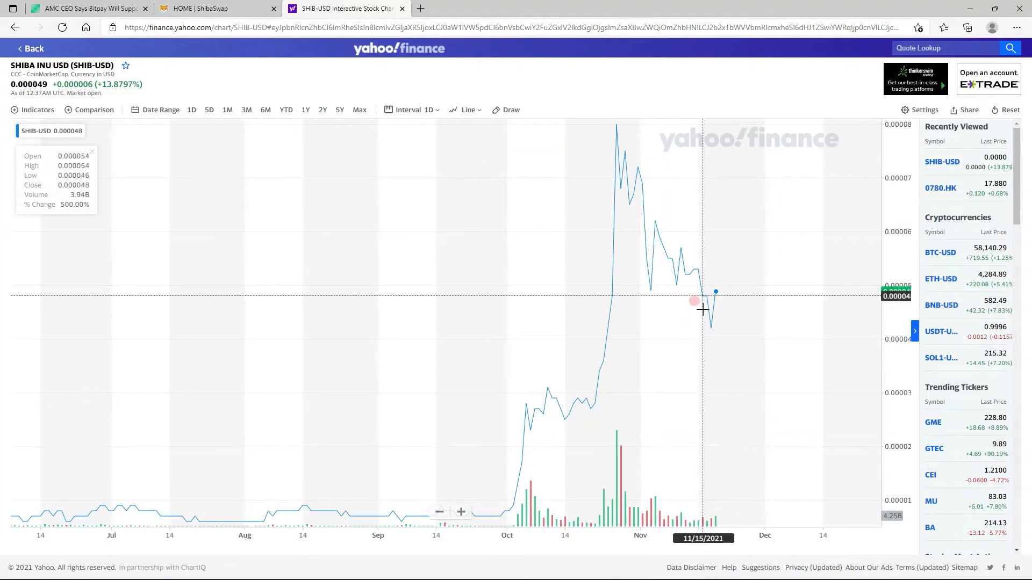
mouse_move(347, 291)
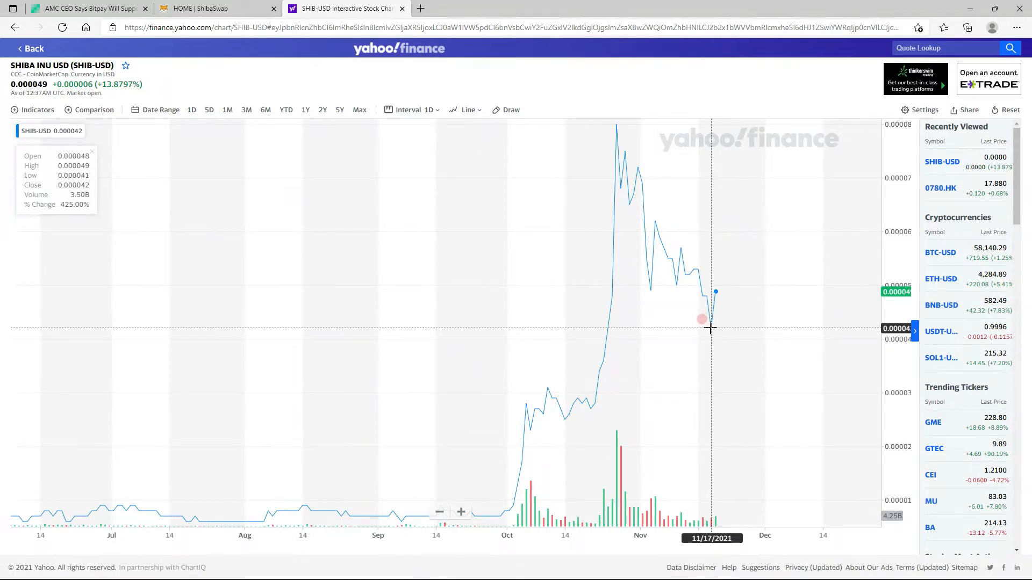
mouse_move(710, 332)
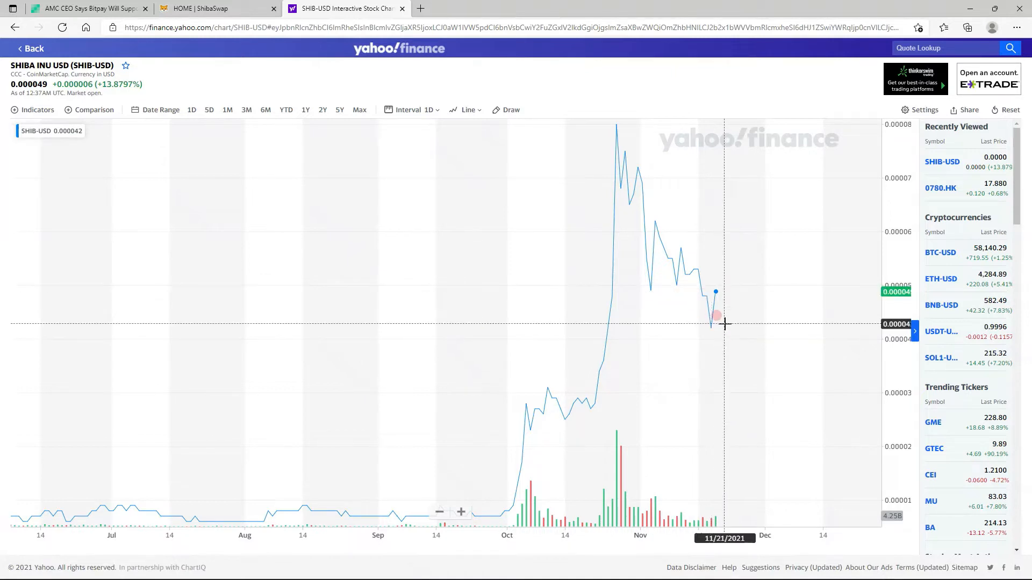
mouse_move(380, 285)
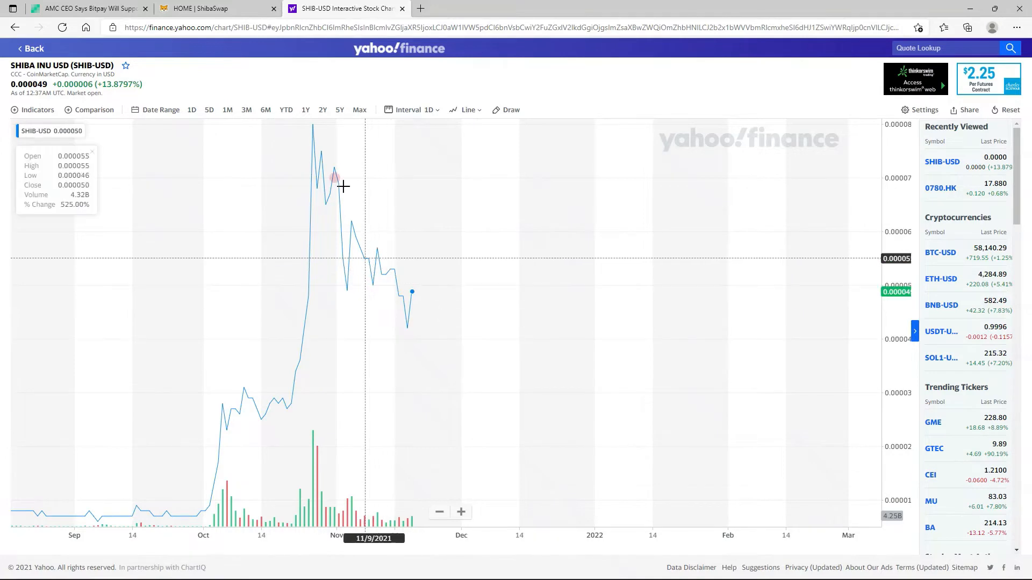
Step: Read through the Bitcoin.com AMC Shiba Inu article, including Adam Aron's tweet
left_click(85, 8)
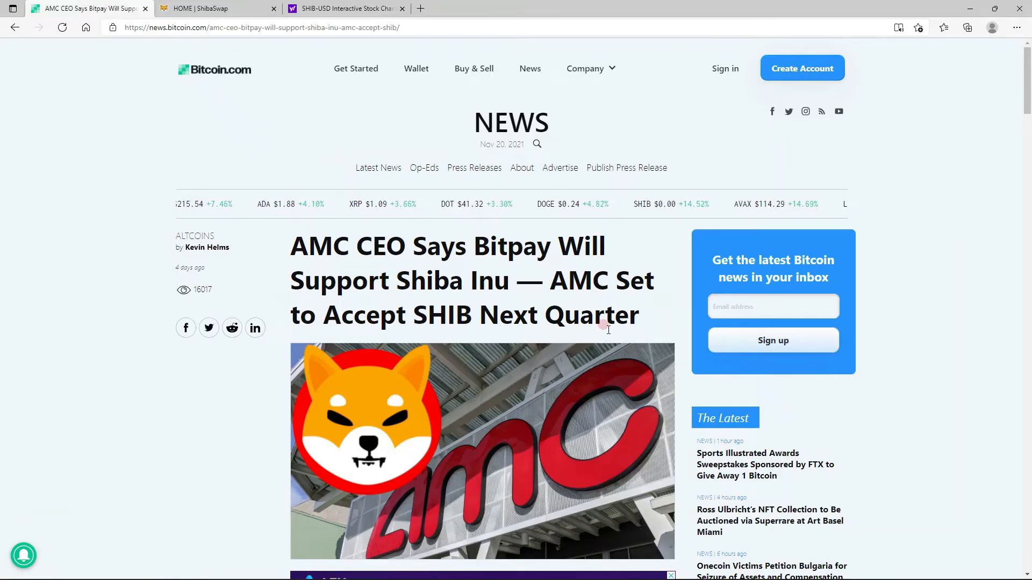
scroll("down", 3)
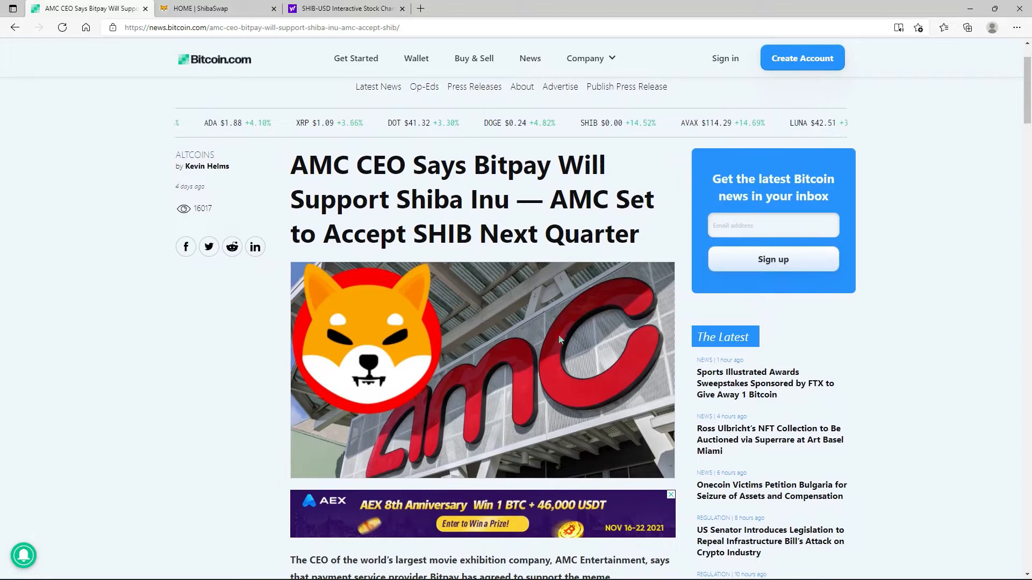
scroll("down", 3)
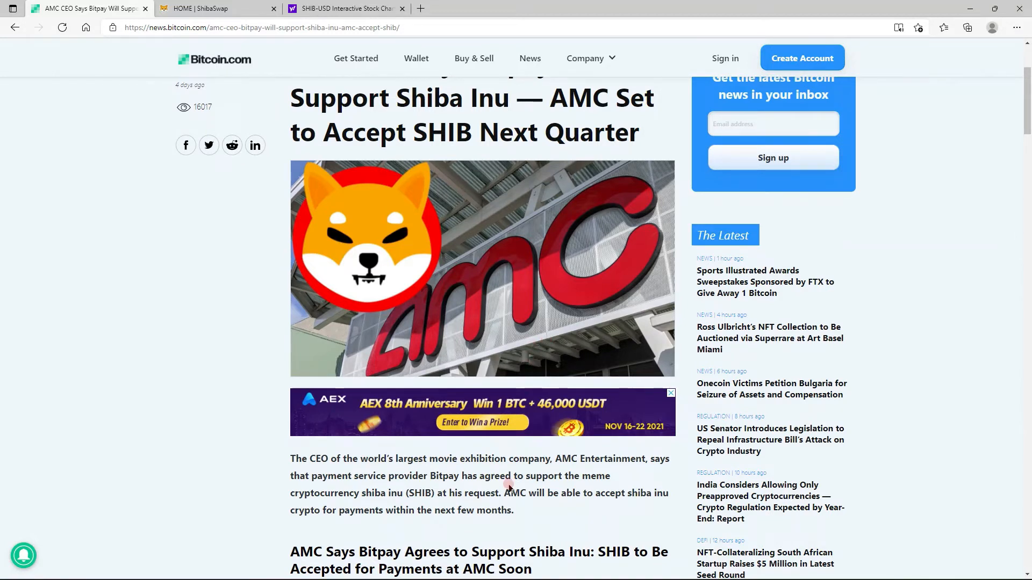
scroll("down", 3)
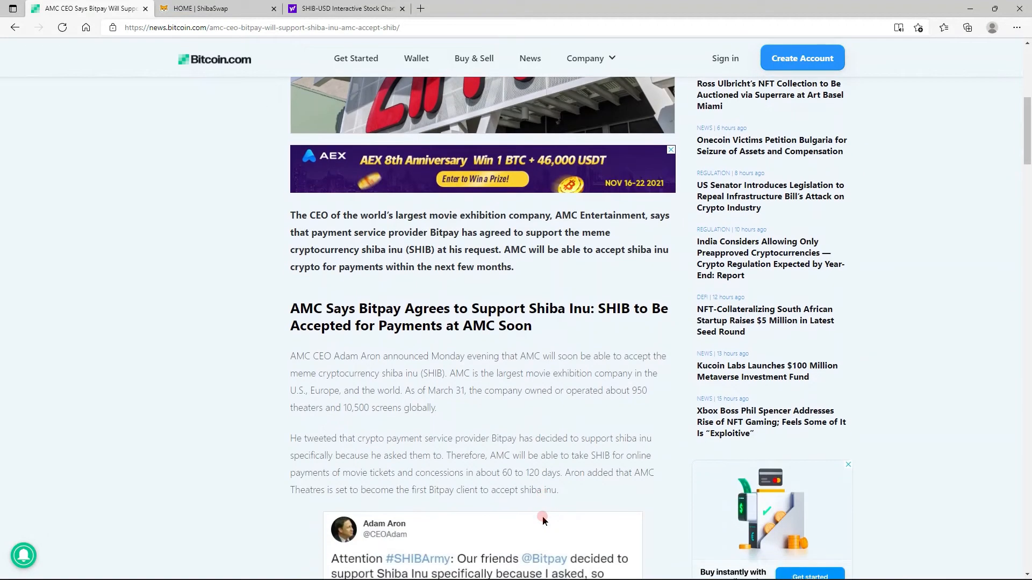
scroll("down", 3)
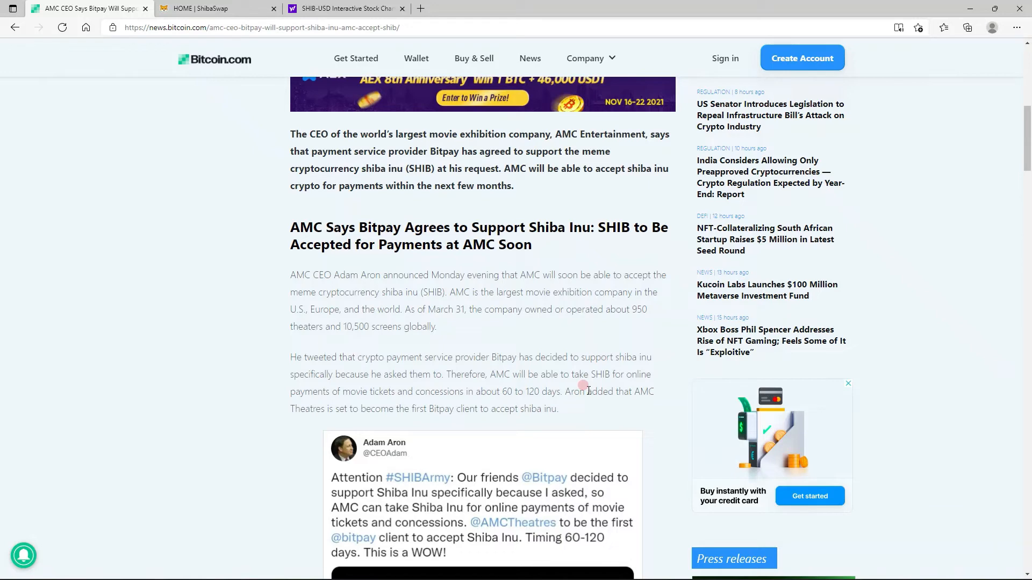
scroll("down", 3)
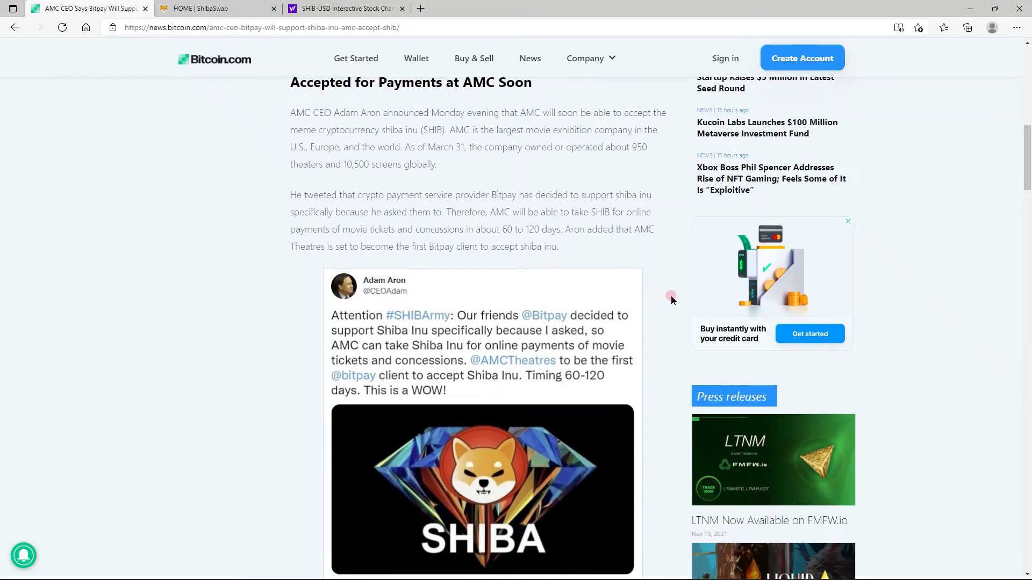
scroll("down", 3)
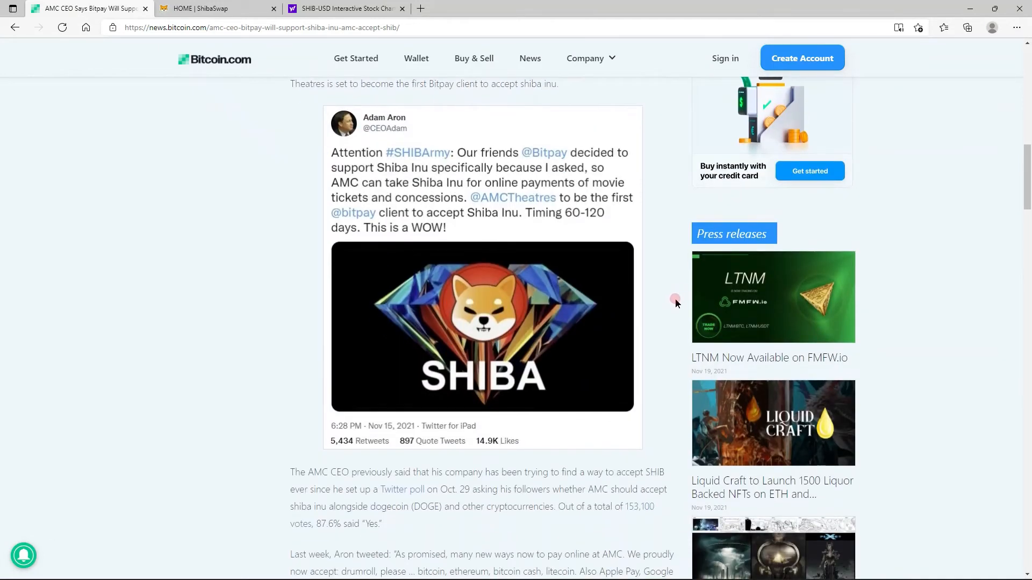
scroll("down", 3)
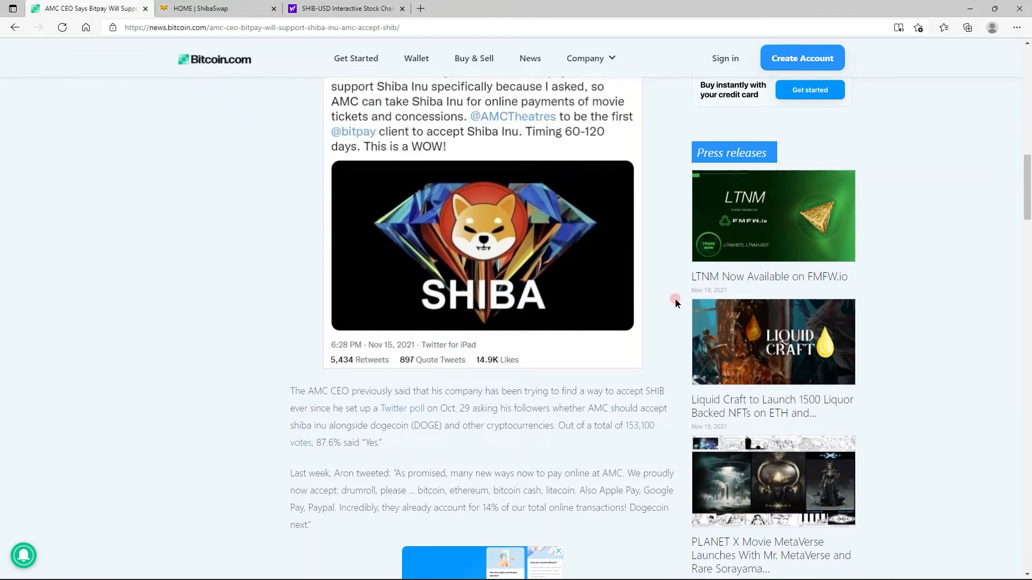
scroll("down", 3)
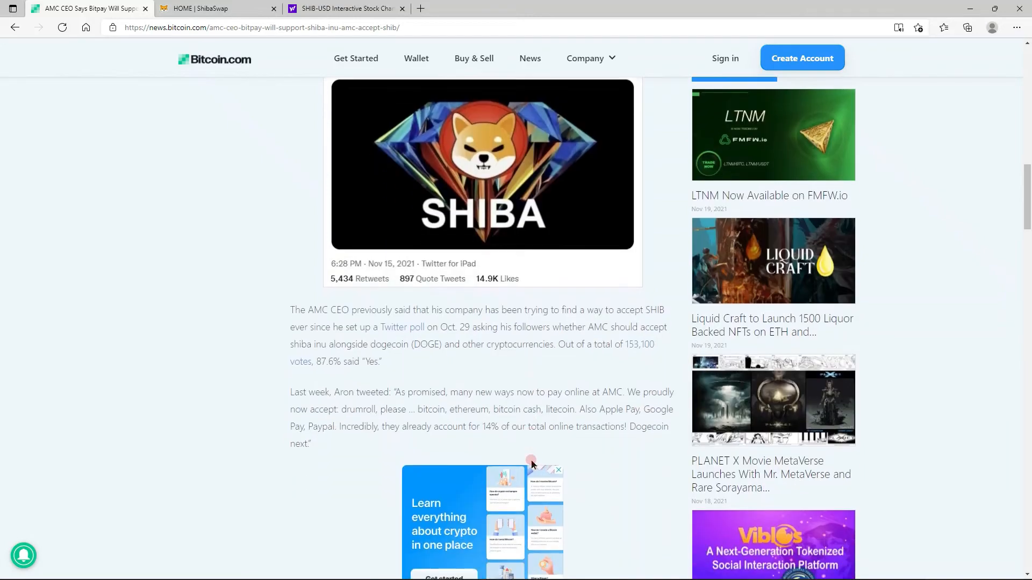
Step: Bring up the Swap Tokens page on ShibaSwap
left_click(218, 8)
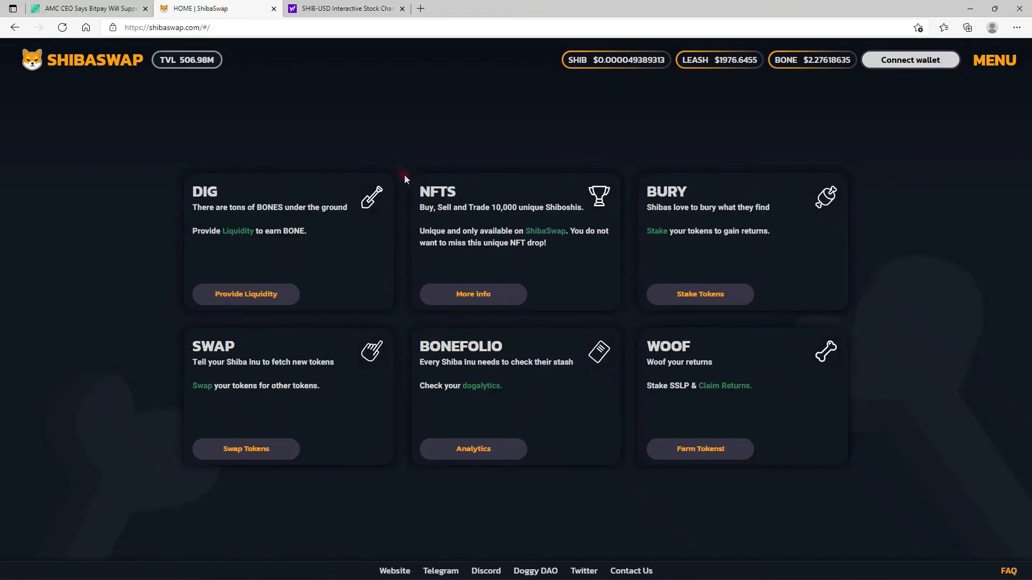
left_click(245, 449)
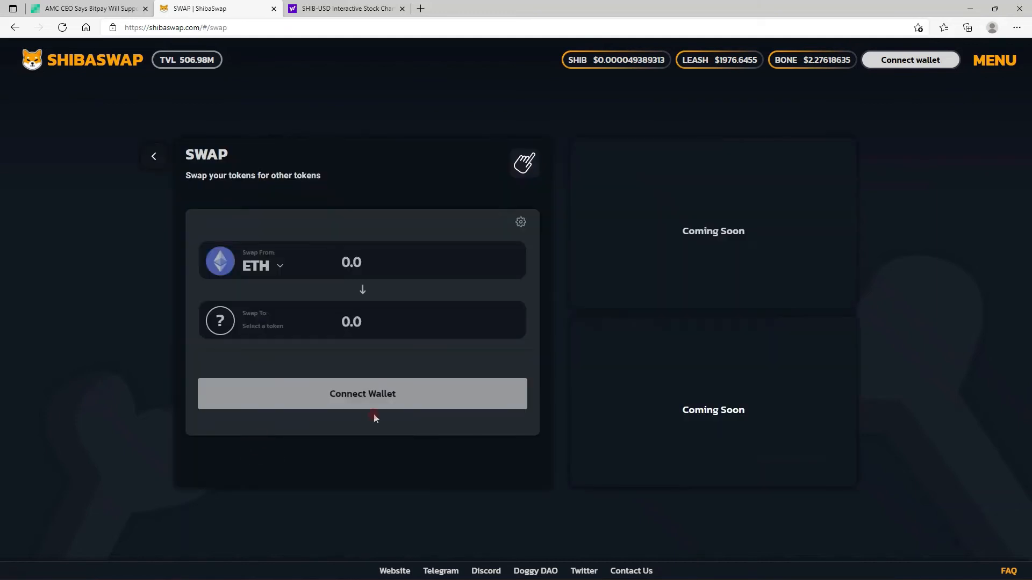
mouse_move(335, 342)
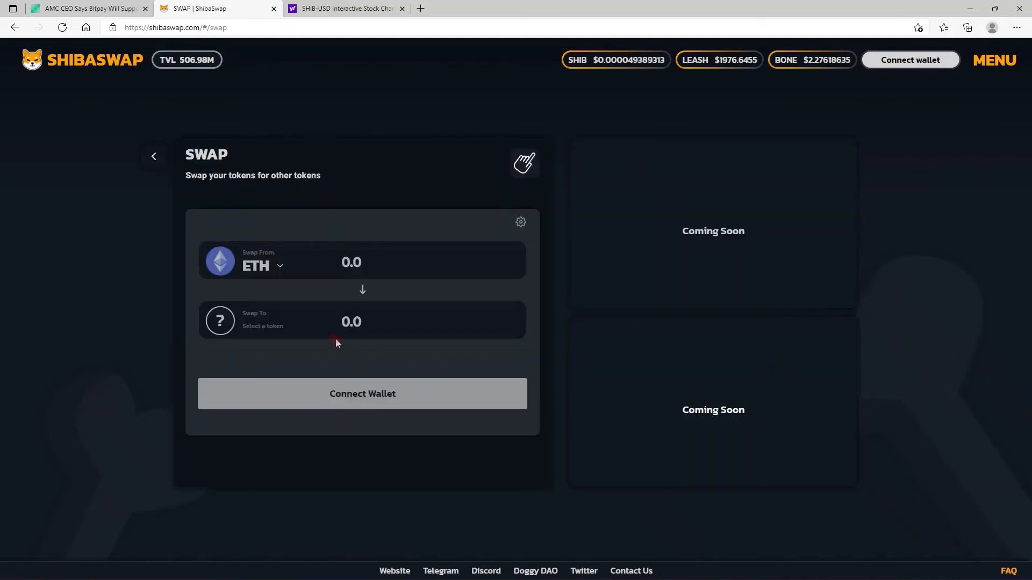
left_click(262, 326)
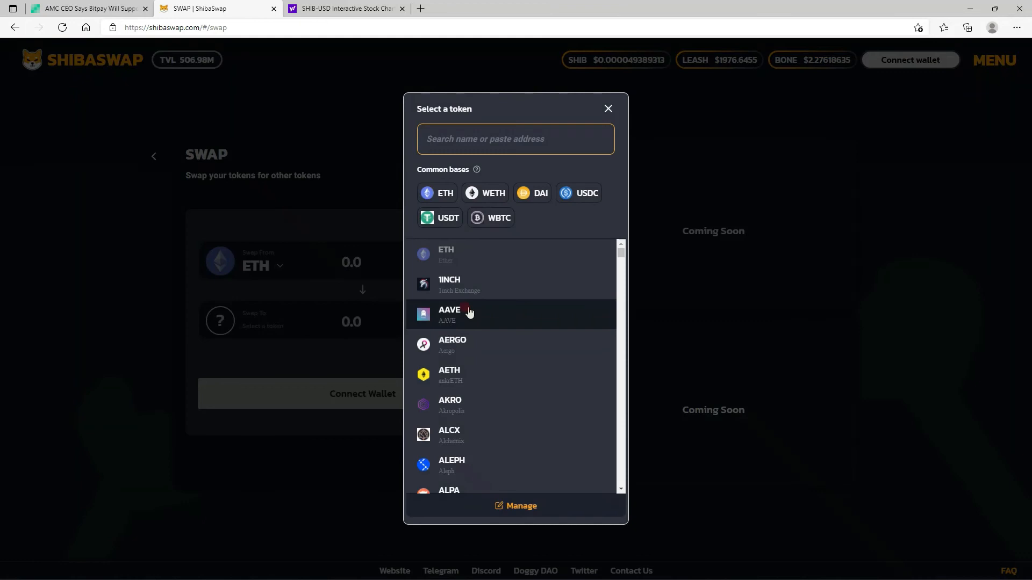
type("P")
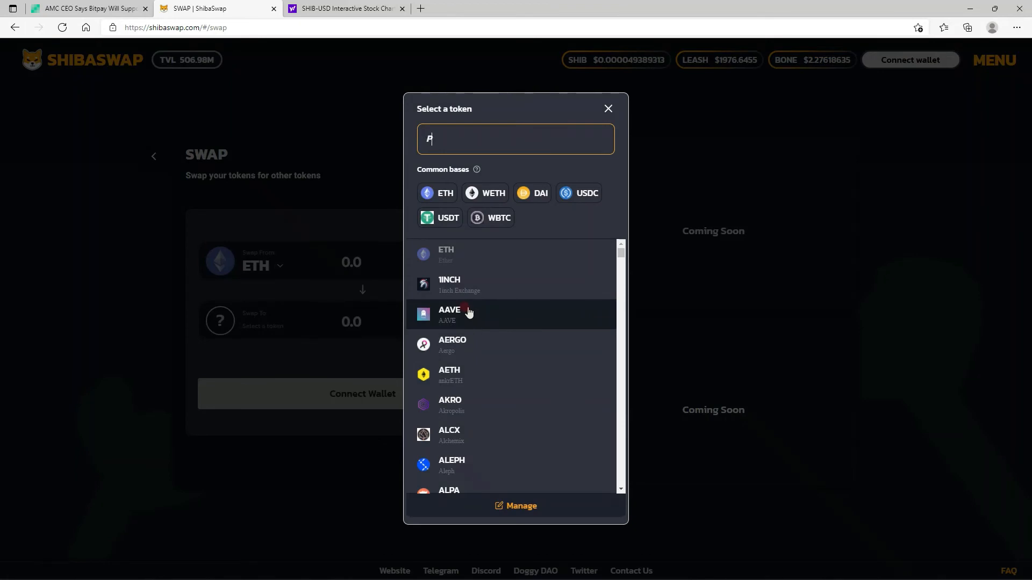
type("INU")
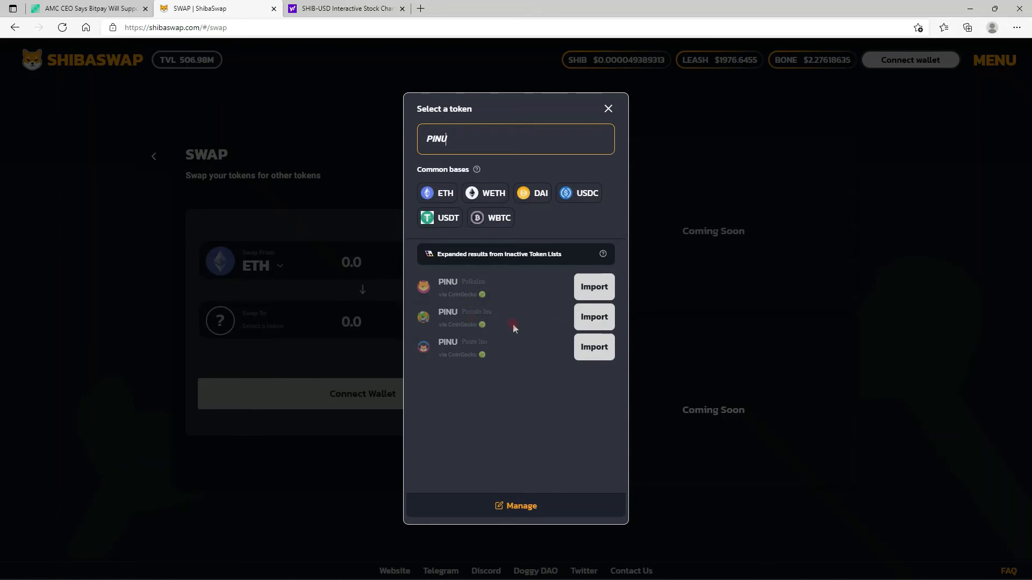
left_click(607, 108)
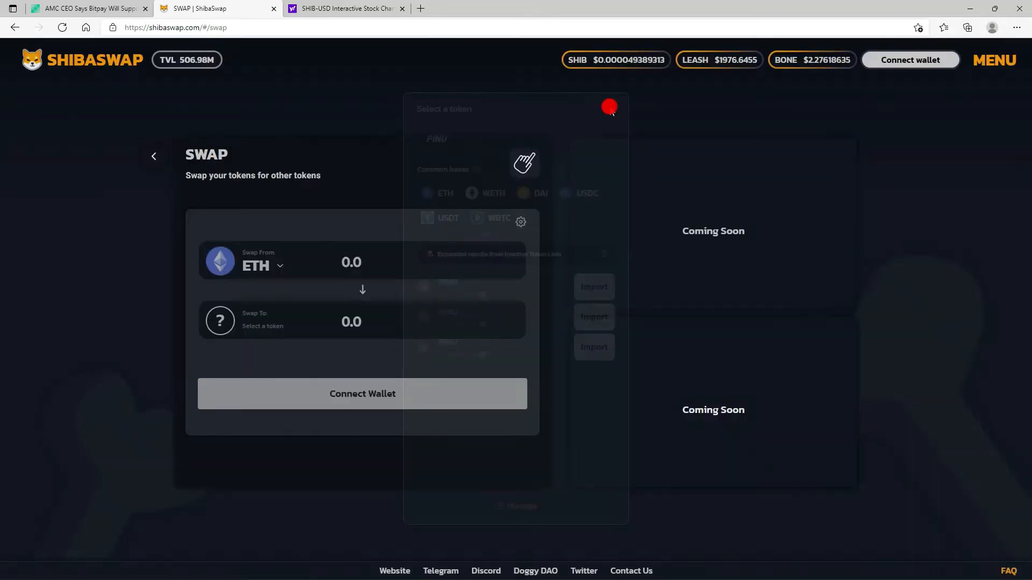
Step: Leave the ShibaSwap swap form unchanged and return to the Yahoo Finance SHIB-USD chart tab
left_click(607, 107)
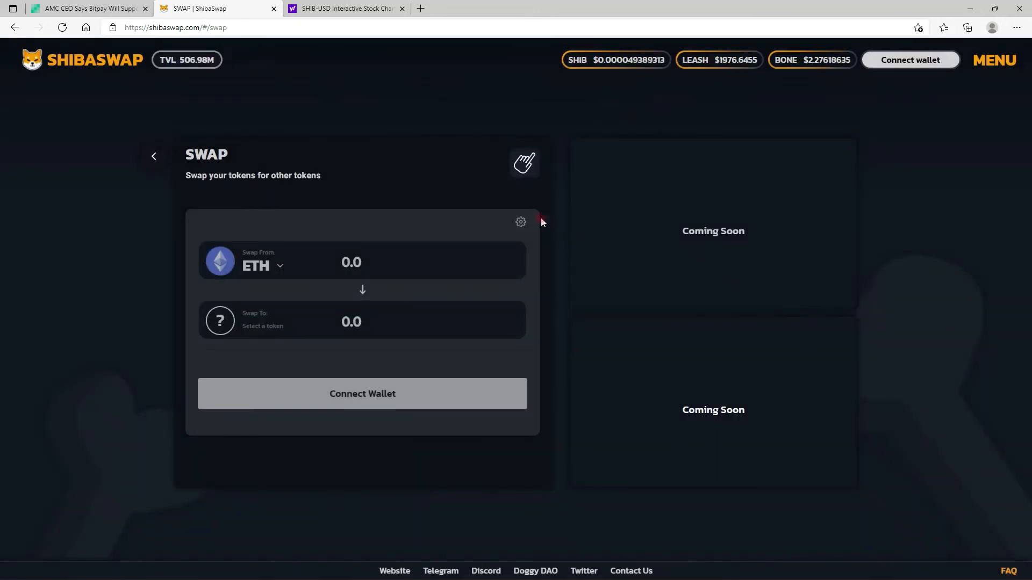
mouse_move(244, 92)
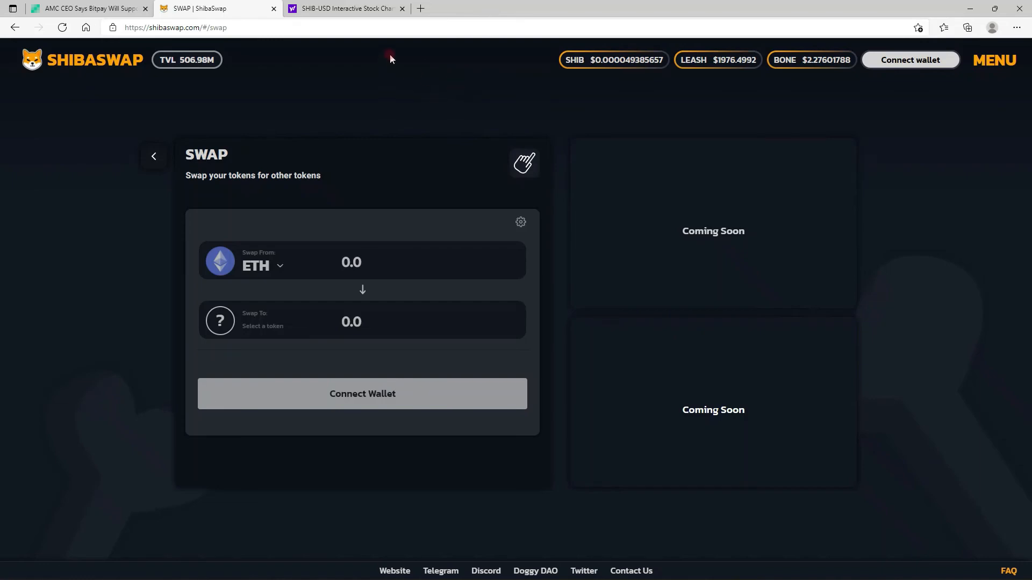
left_click(342, 8)
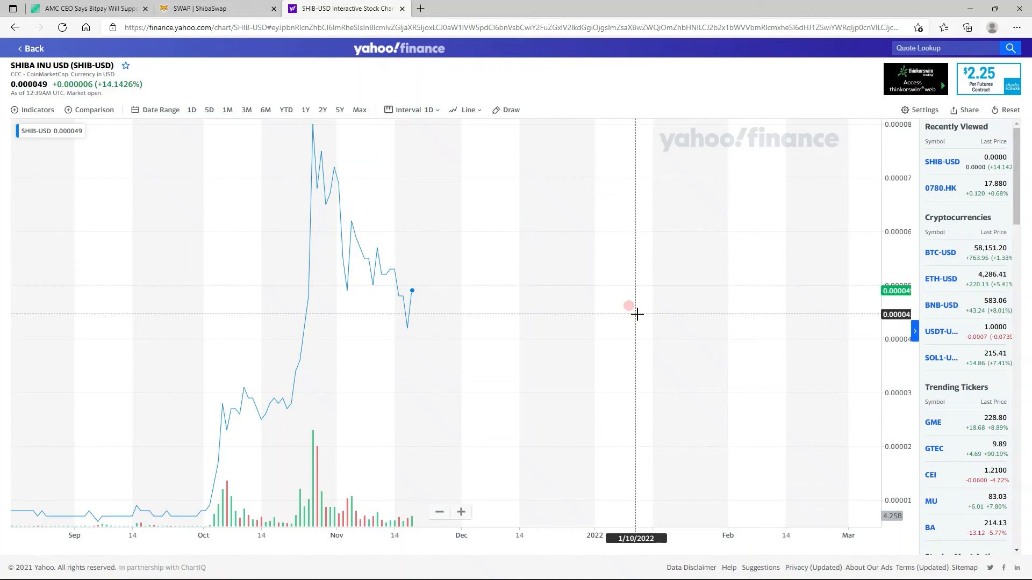
mouse_move(636, 317)
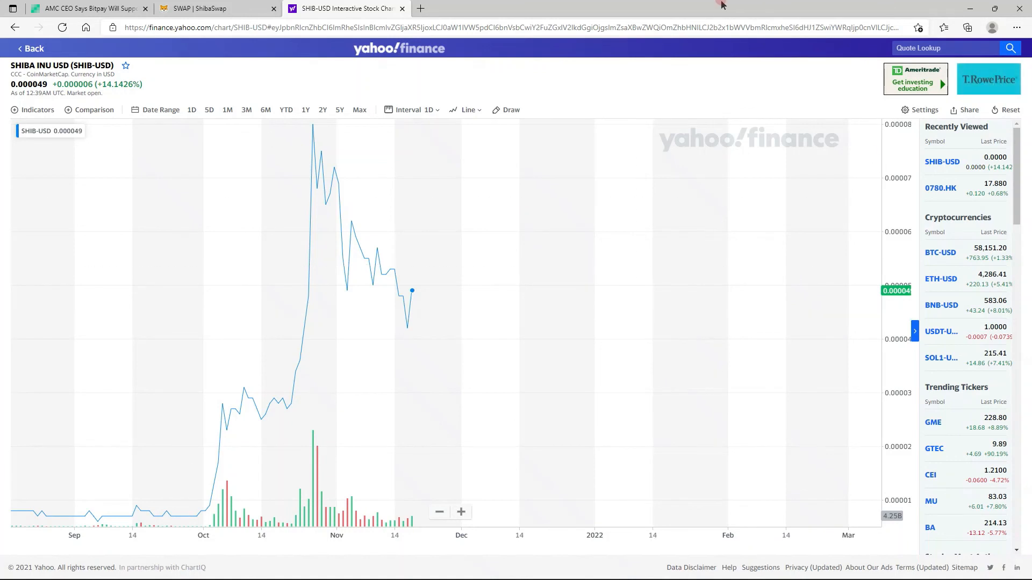
mouse_move(555, 221)
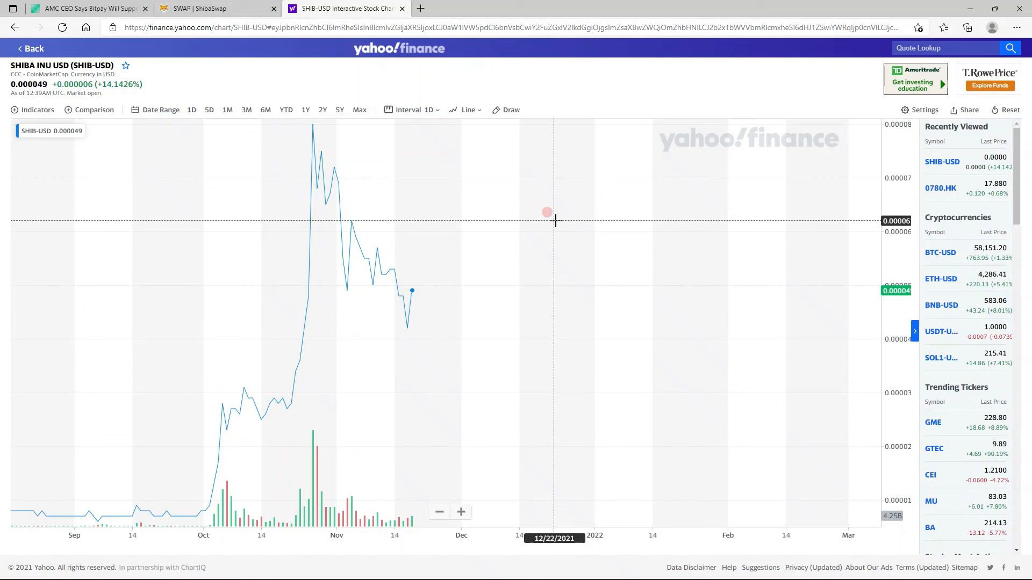
mouse_move(722, 477)
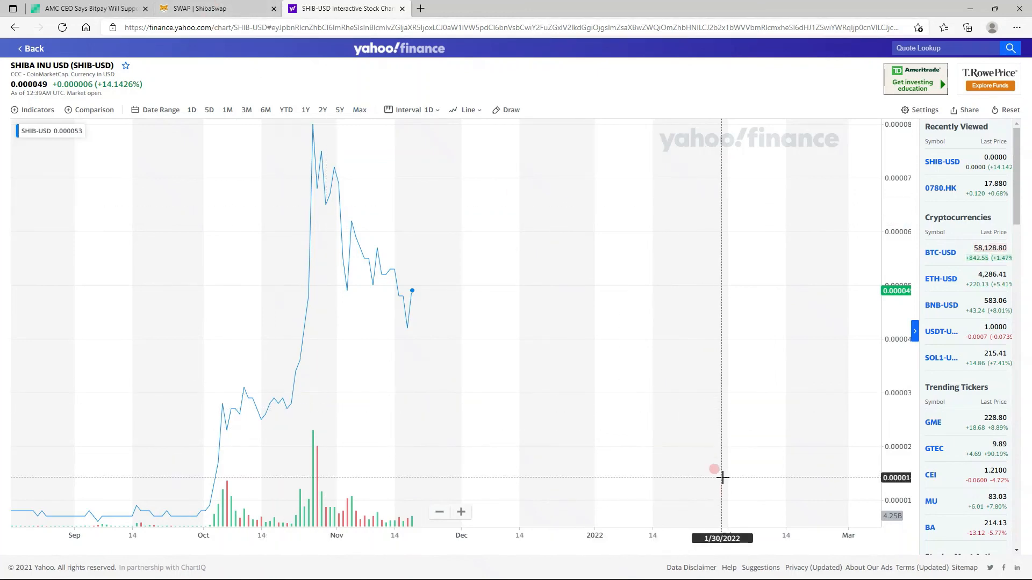